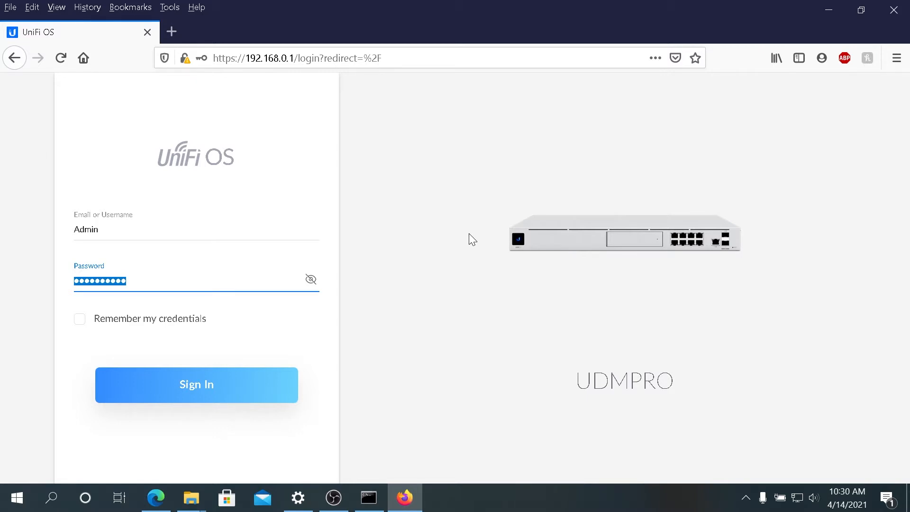
mouse_move(377, 163)
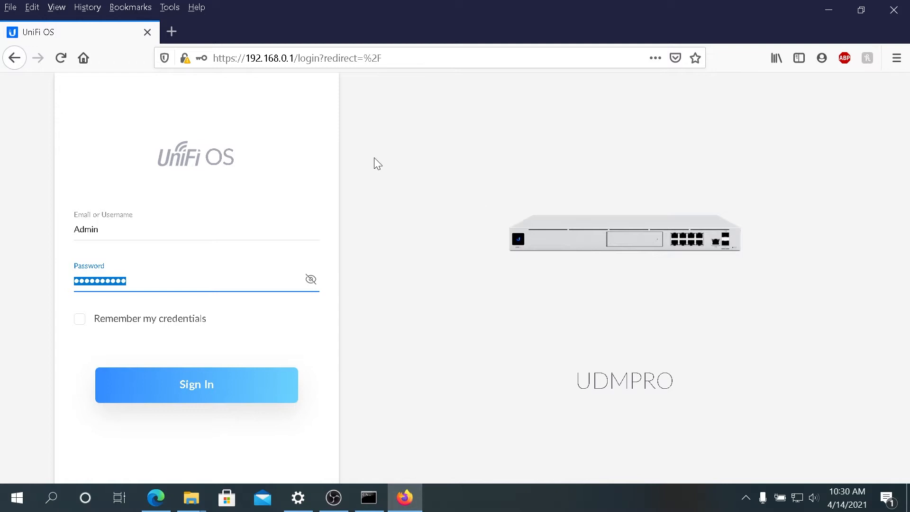
mouse_move(123, 224)
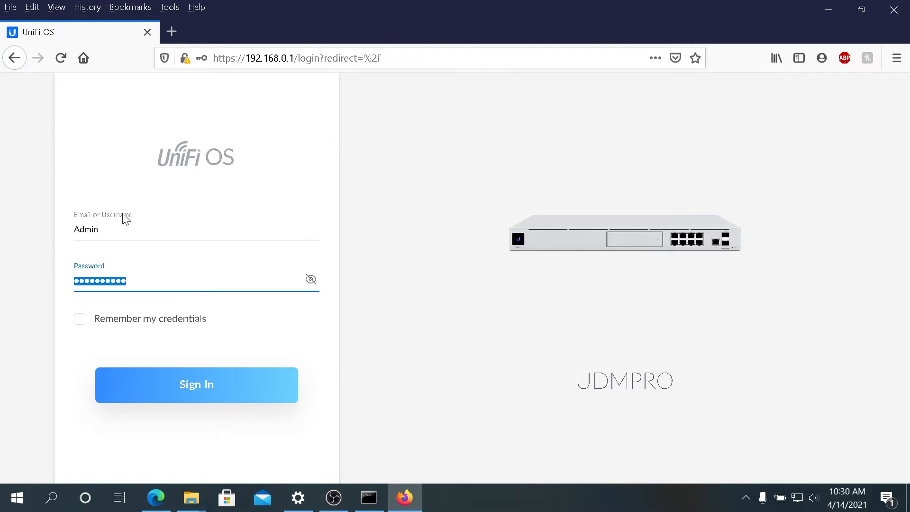
- Sign in to the UniFi console and bring the System Settings entry into view
click(196, 384)
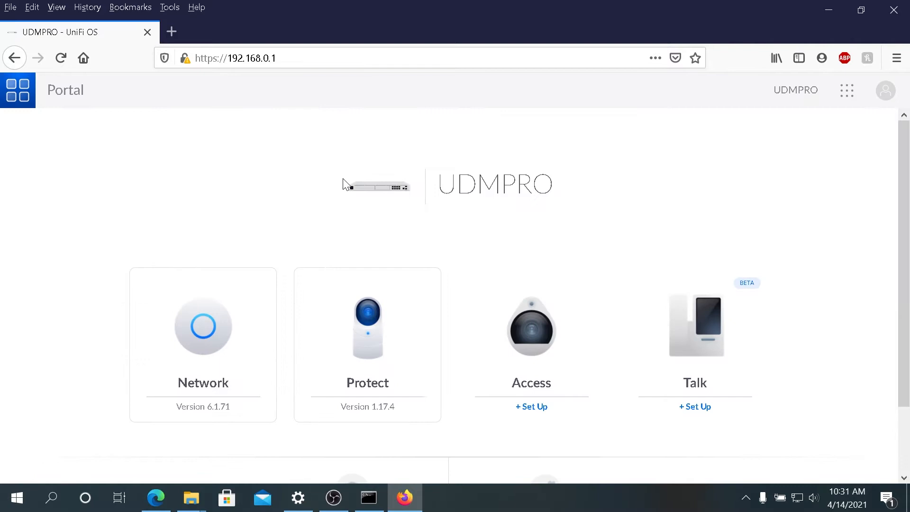
scroll(down, 3)
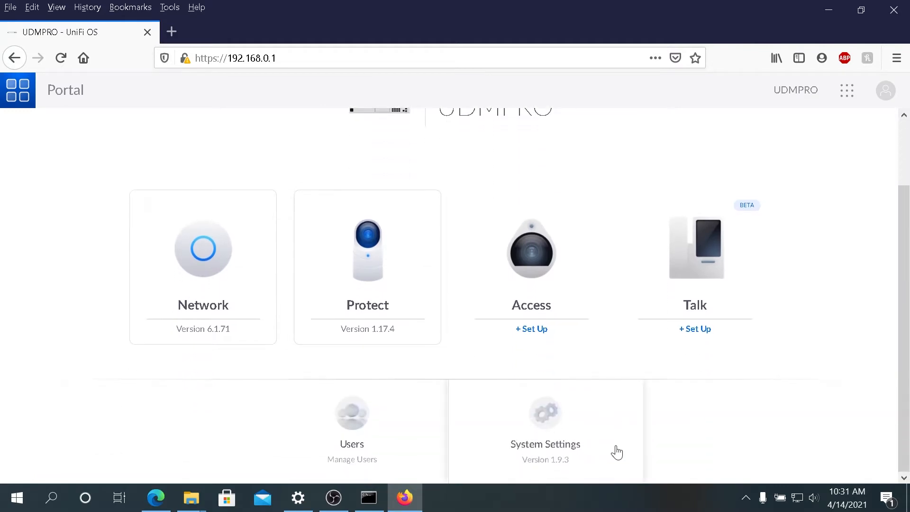
mouse_move(557, 453)
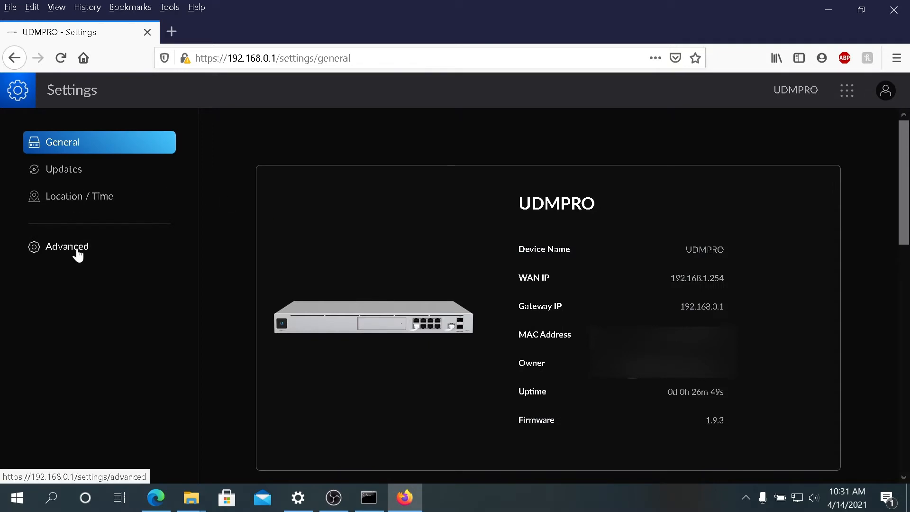
- Go to the Advanced settings and reveal the Device Controls section
click(67, 246)
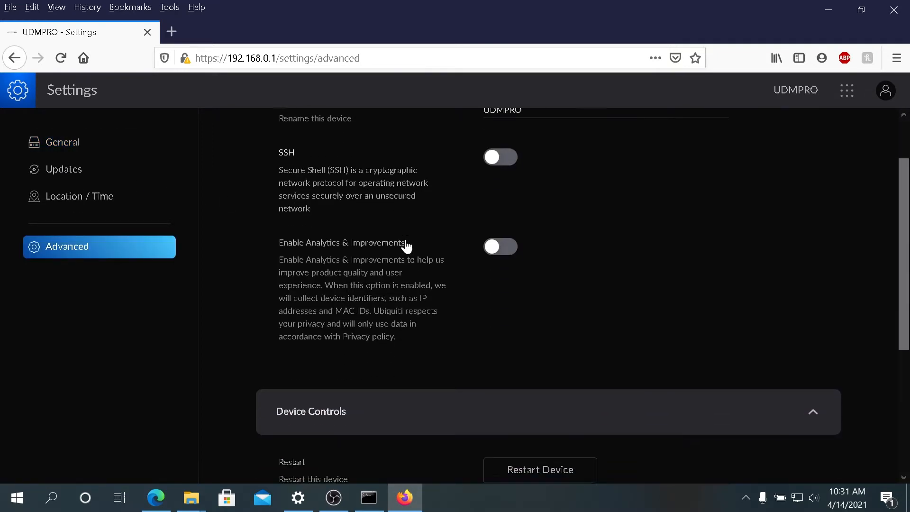
scroll(down, 3)
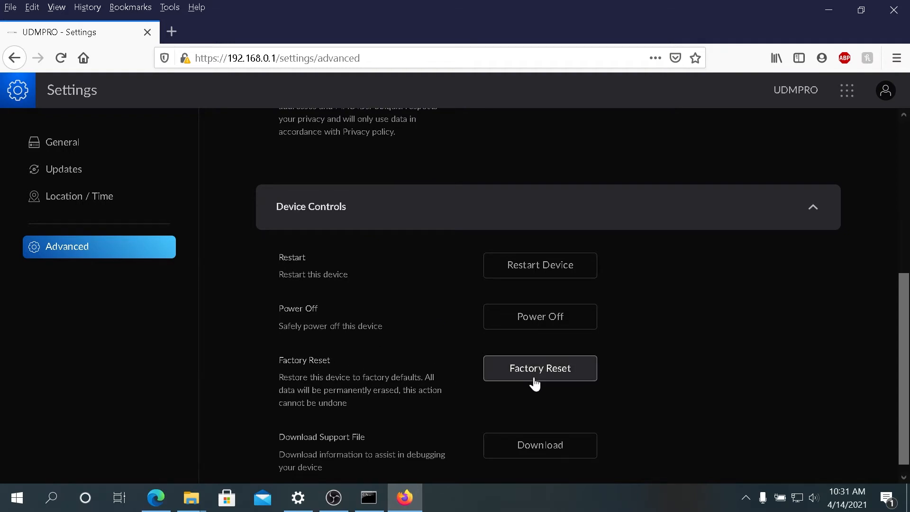
mouse_move(539, 375)
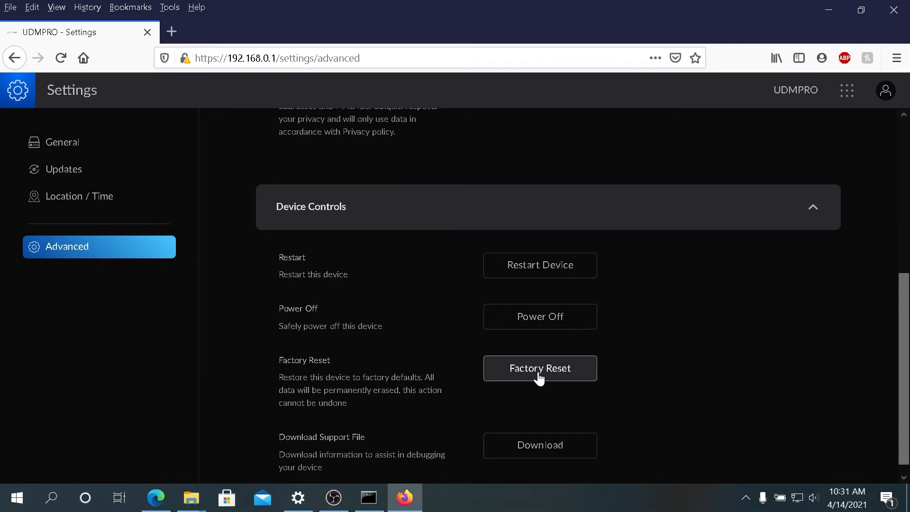
- Factory reset the UDMPRO, confirming the warning that all data will be erased
click(539, 367)
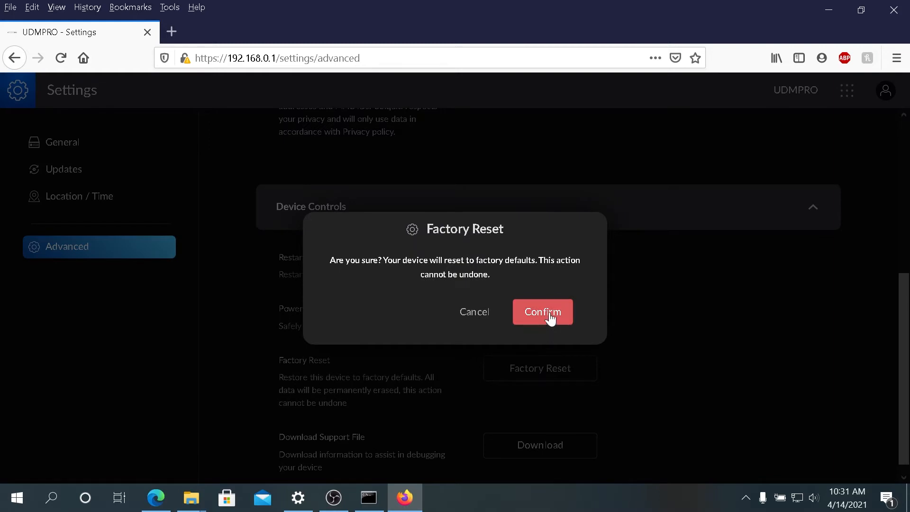
click(542, 312)
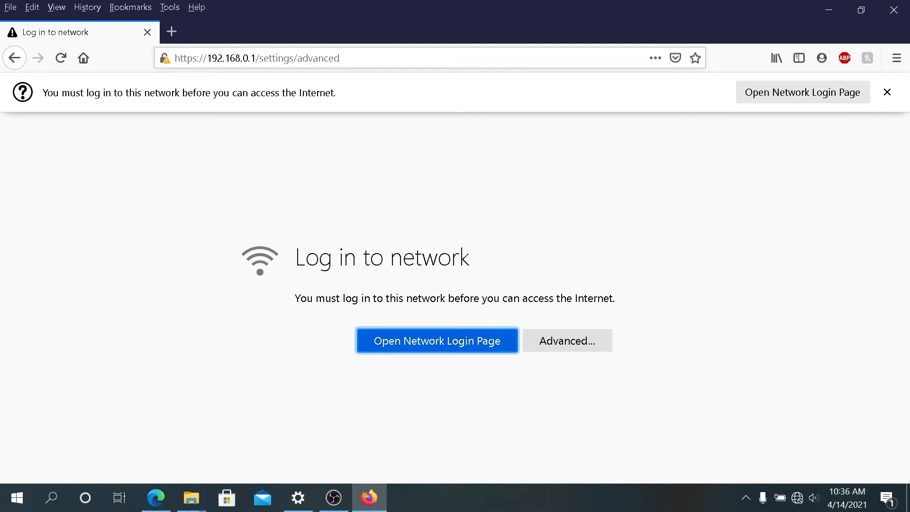
mouse_move(438, 202)
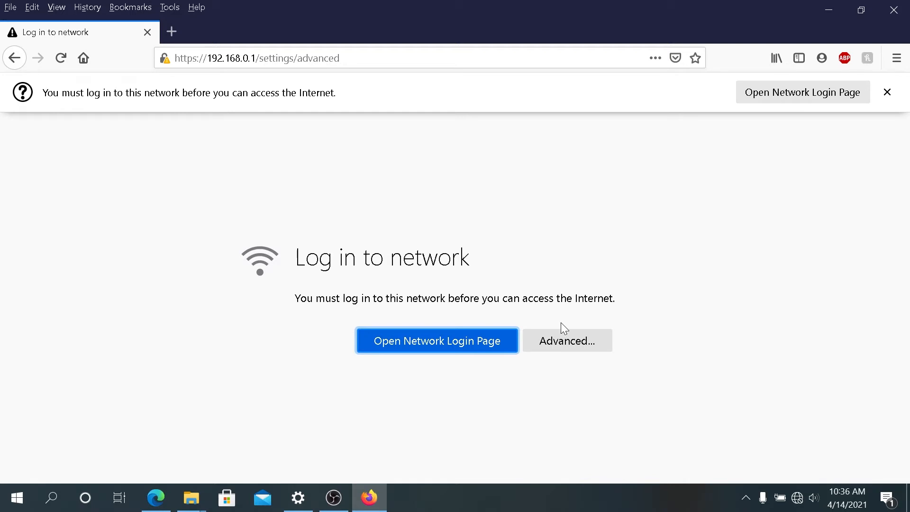
- Open the network login page, landing on the UDM-Pro setup in a new tab
click(437, 340)
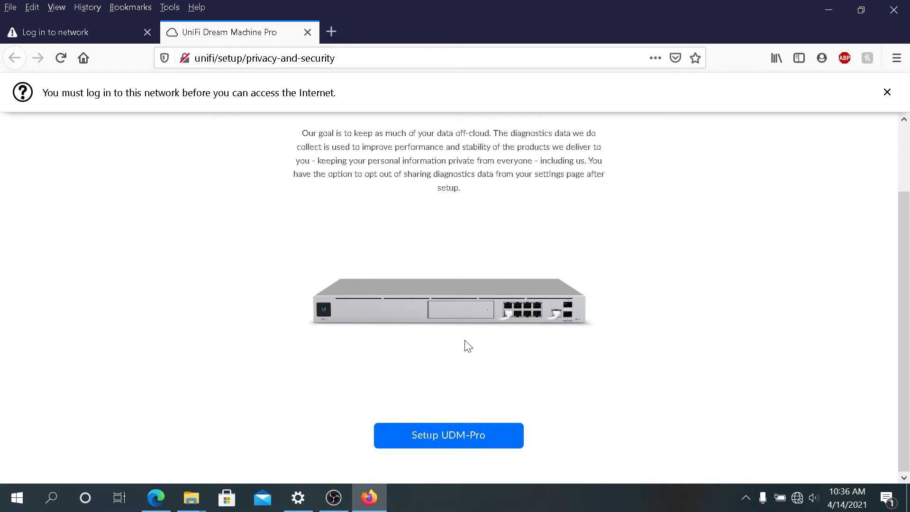
- Start the UDM-Pro setup from the privacy and security screen
click(448, 435)
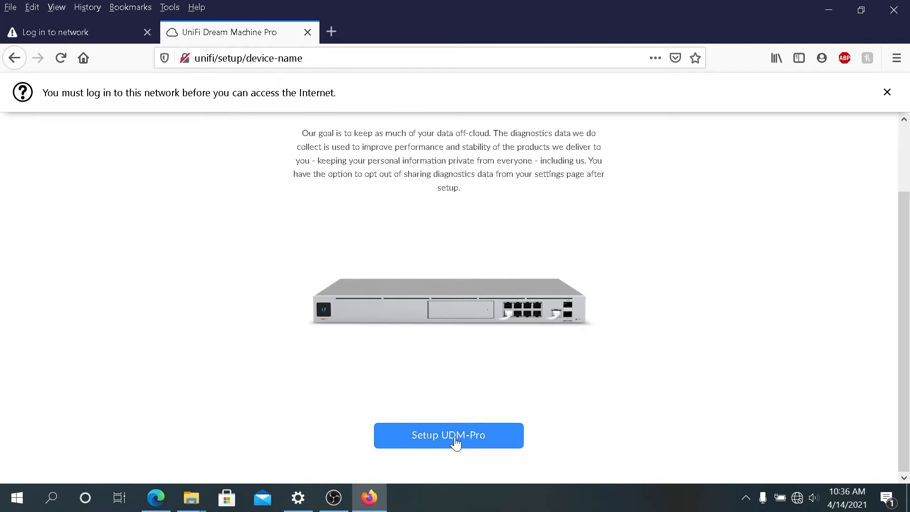
click(448, 435)
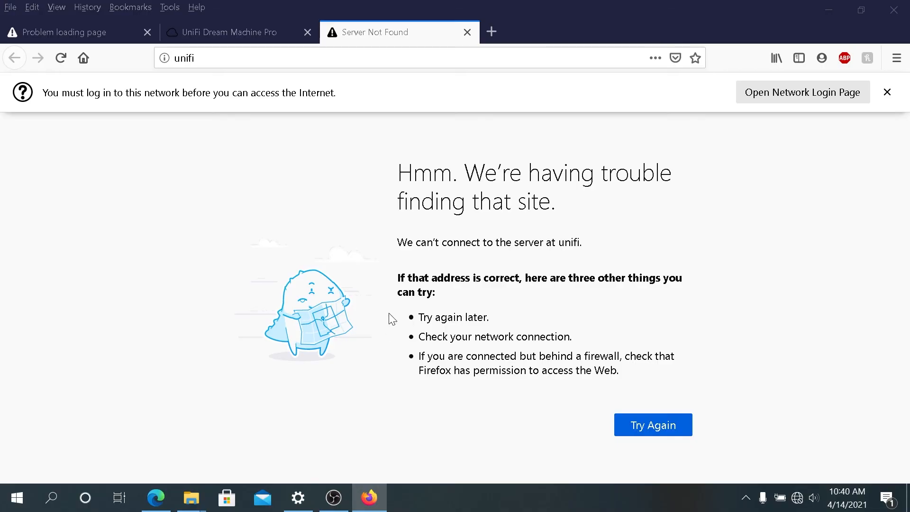
mouse_move(824, 122)
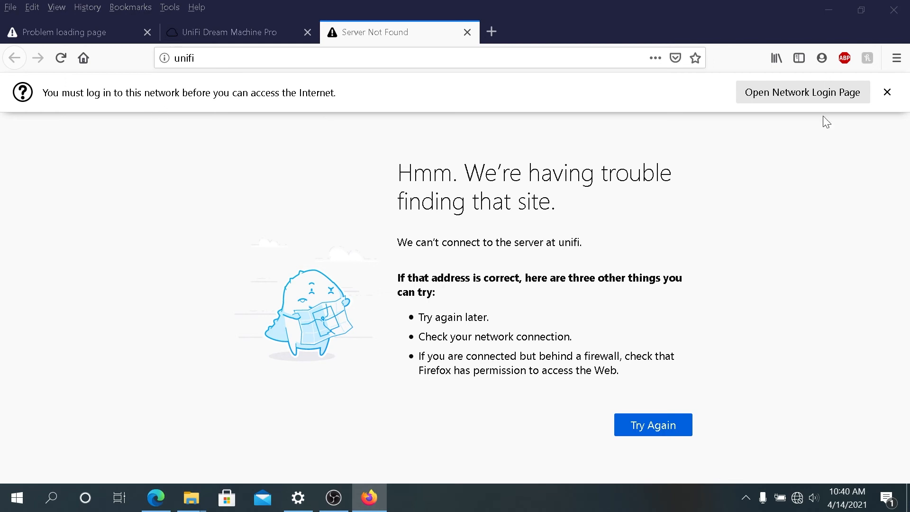
- Reopen the network login page from the Server Not Found notification bar
click(803, 92)
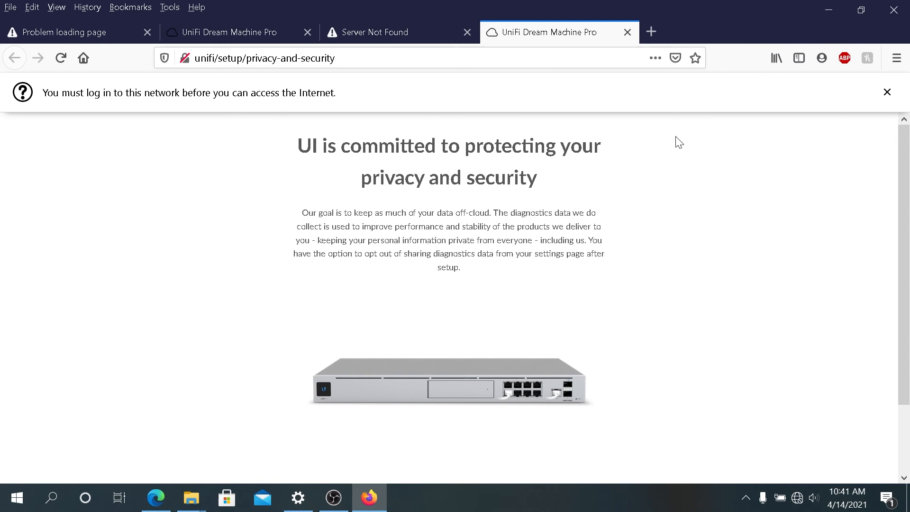
scroll(down, 3)
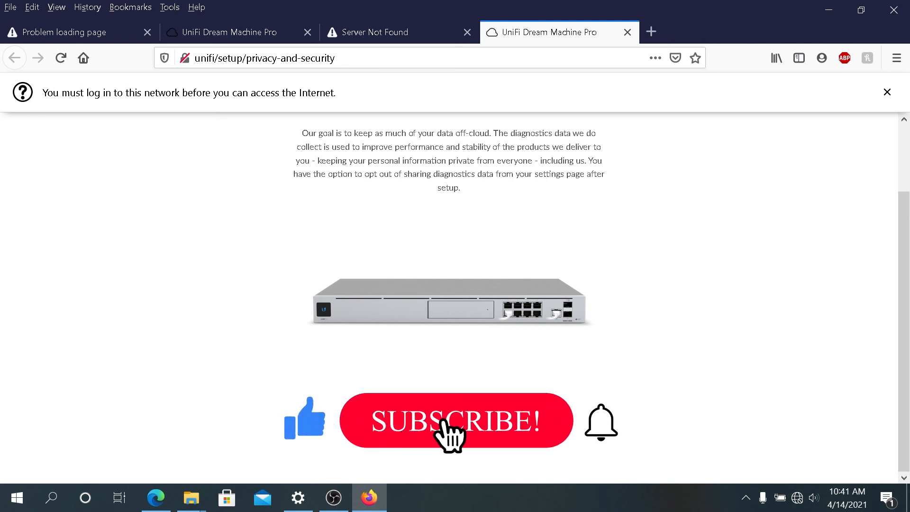
click(455, 421)
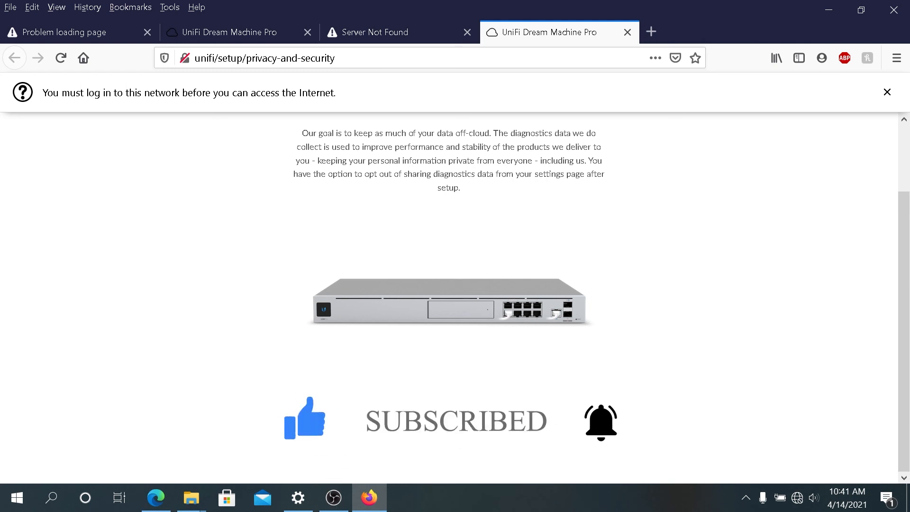